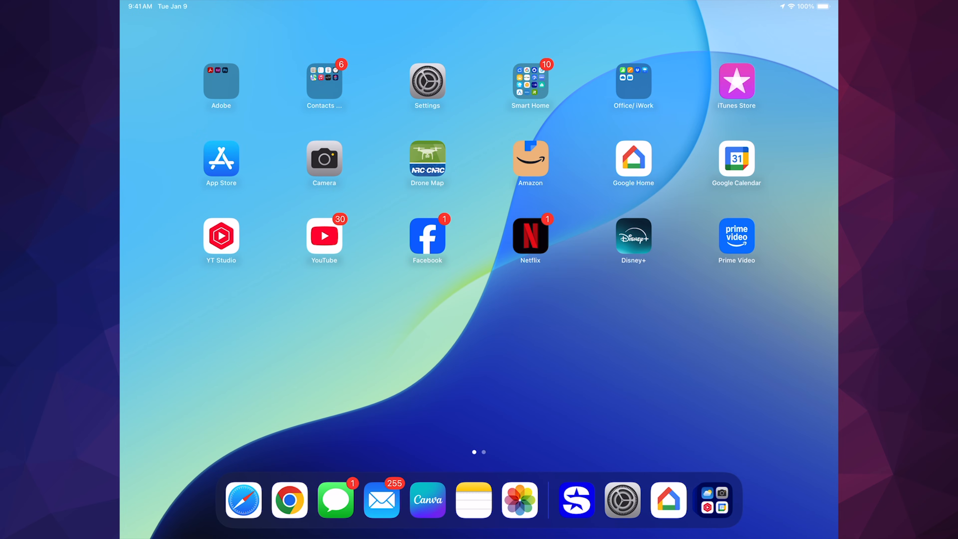
Step: Go into Settings > General to reach the Software Update page listing iPadOS 18.5 (1.23 GB)
left_click(427, 81)
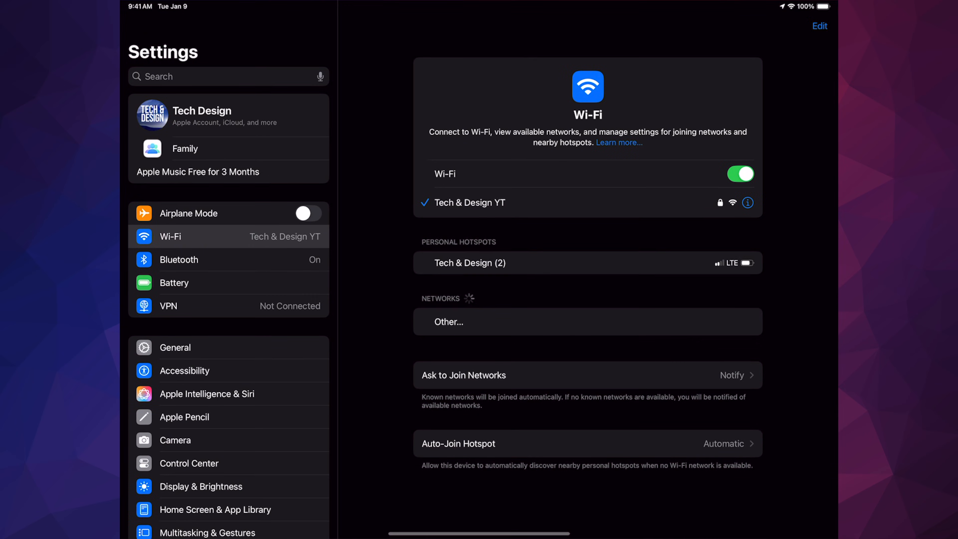
left_click(174, 347)
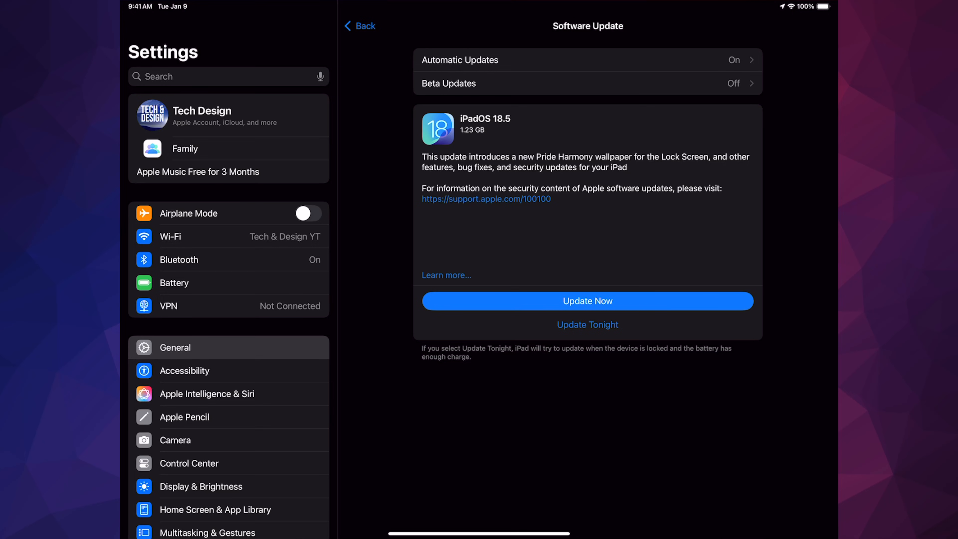
Step: Start the iPadOS 18.5 install with Update Now and let the iPad restart to the Home Screen
left_click(587, 301)
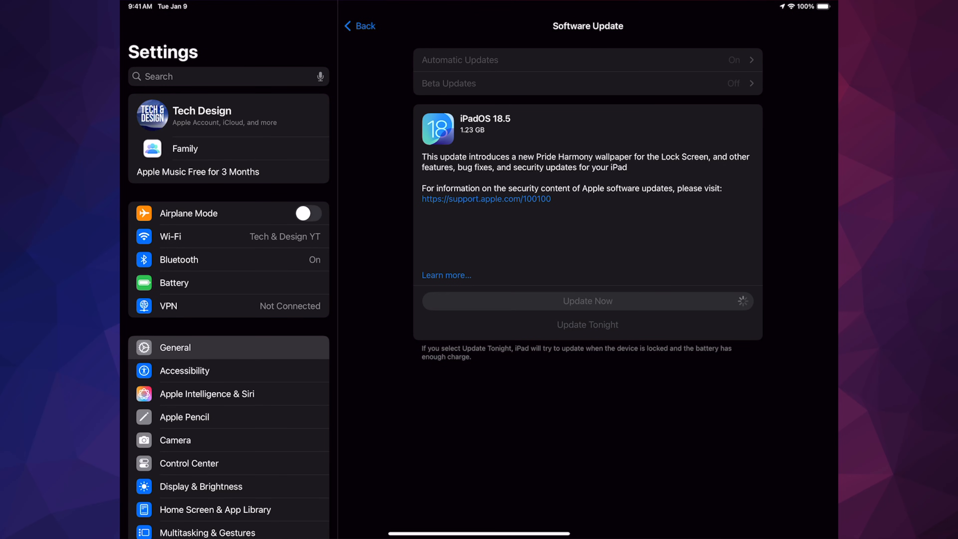
left_click(586, 300)
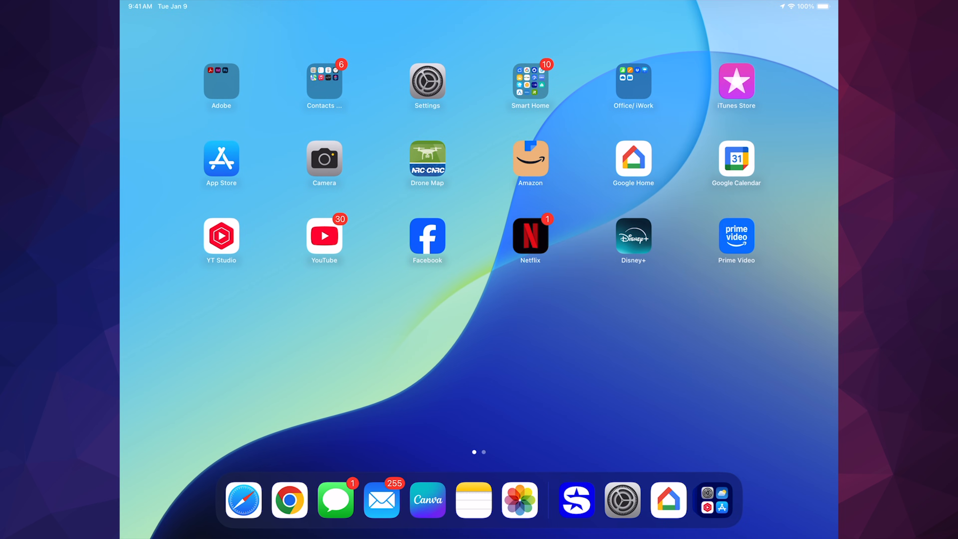
left_click(427, 84)
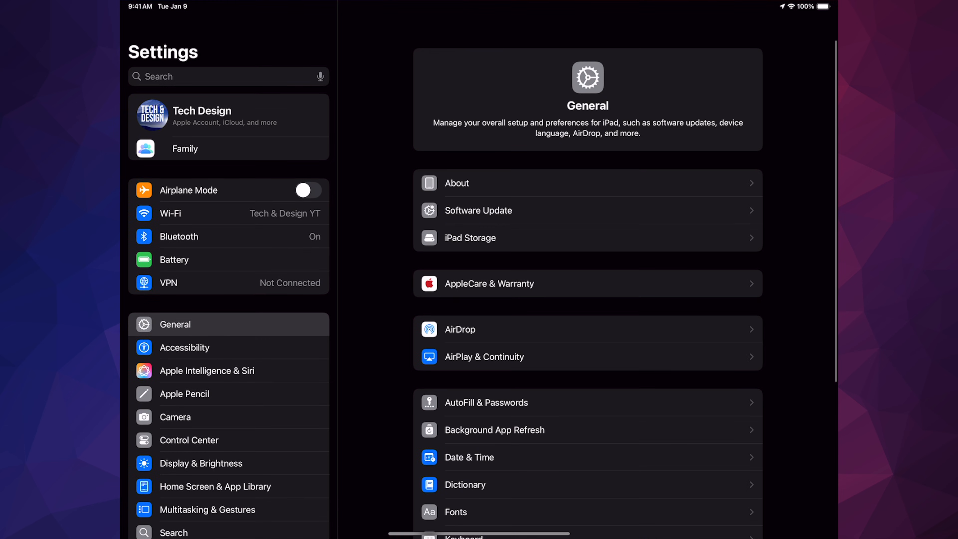
left_click(478, 211)
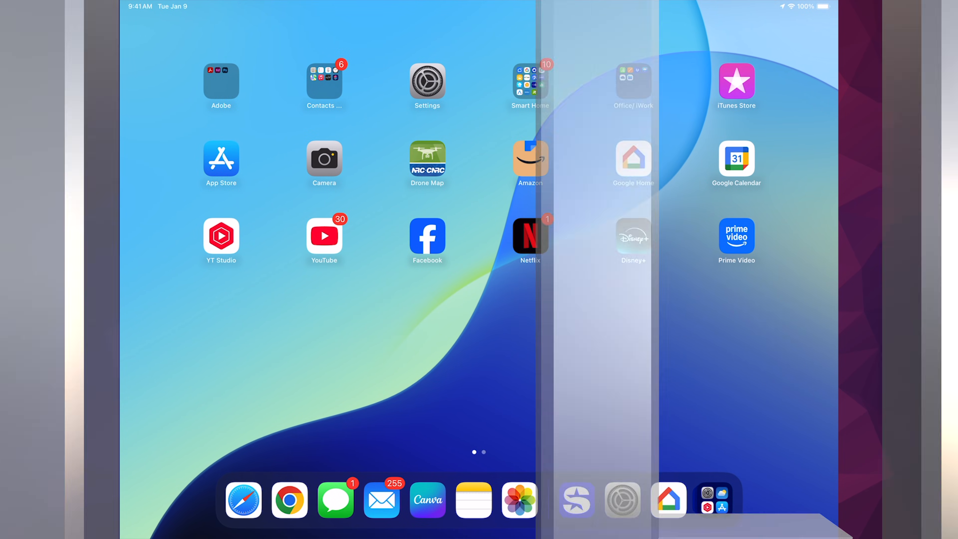
scroll("left", 3)
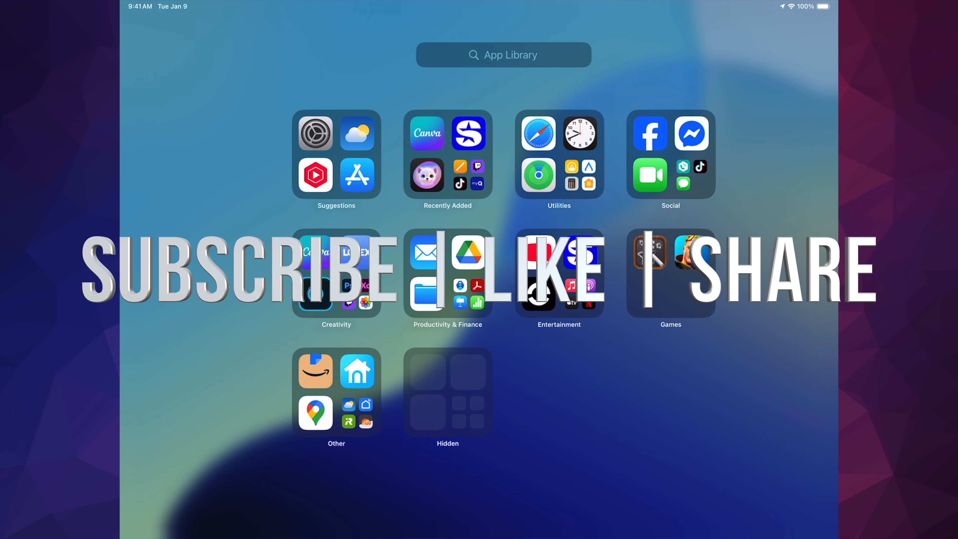